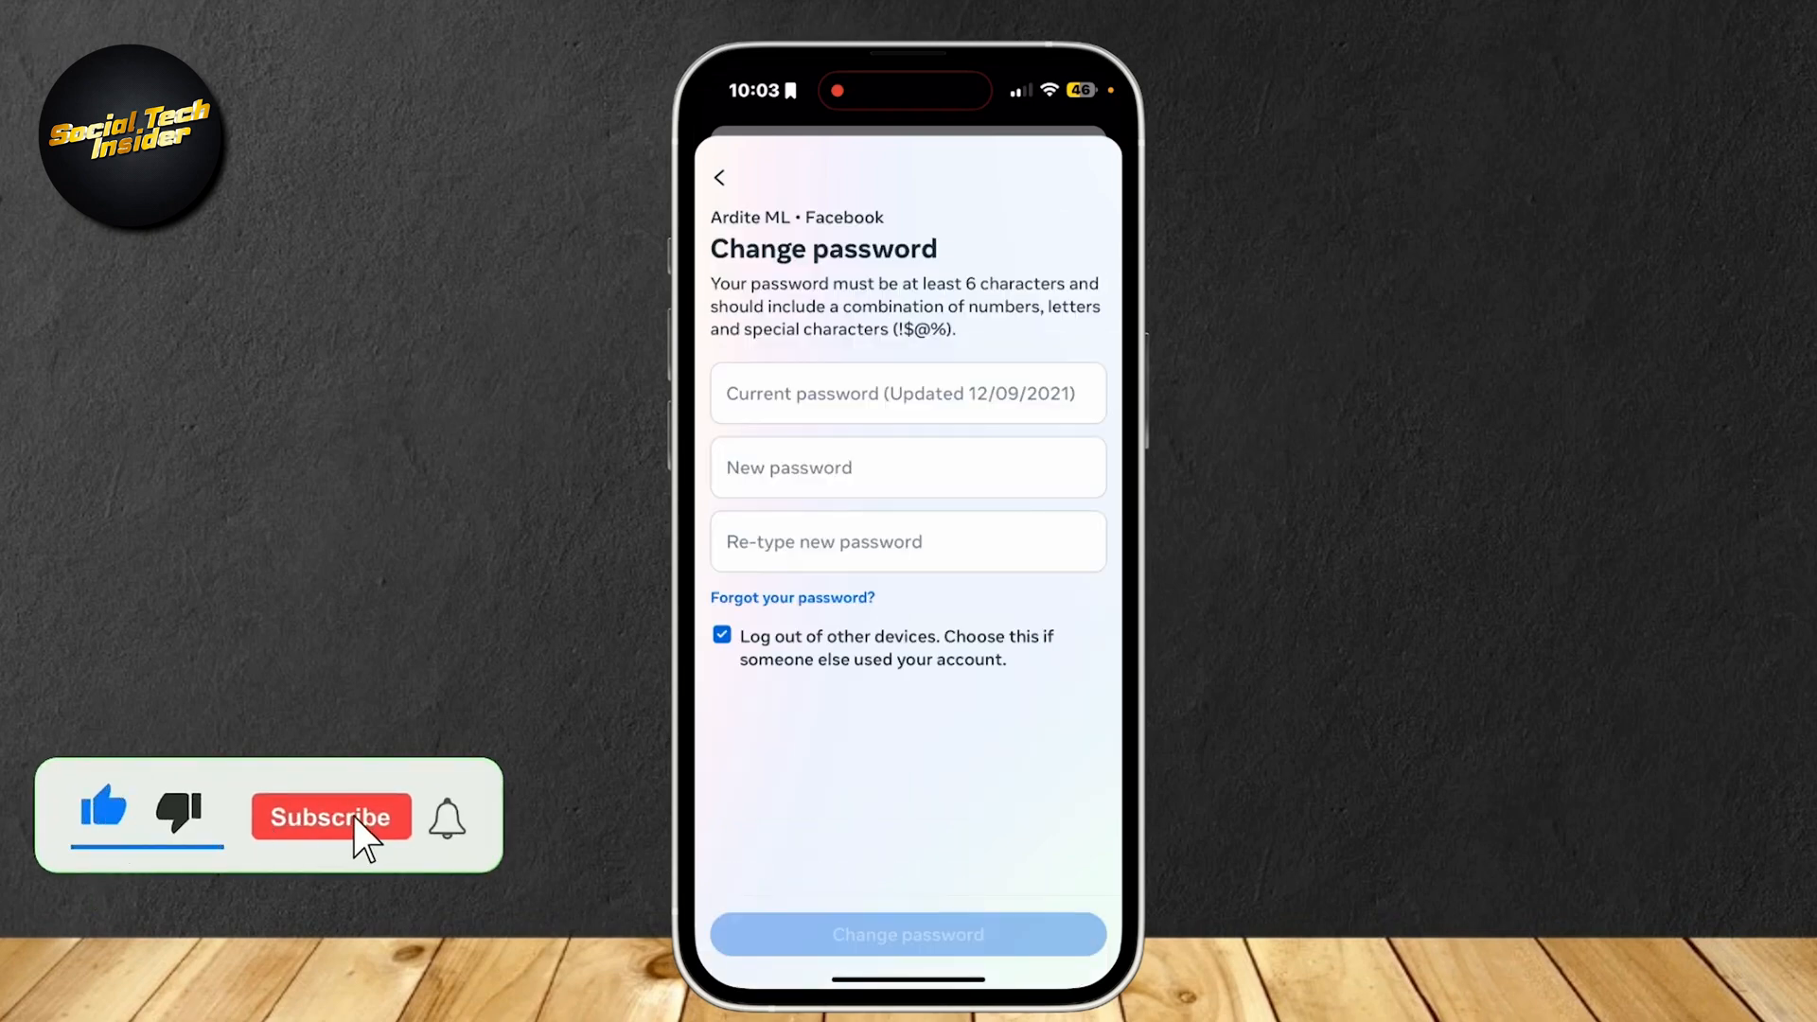
# - Leave the Change password screen and land back on the Facebook Home feed
pyautogui.click(331, 817)
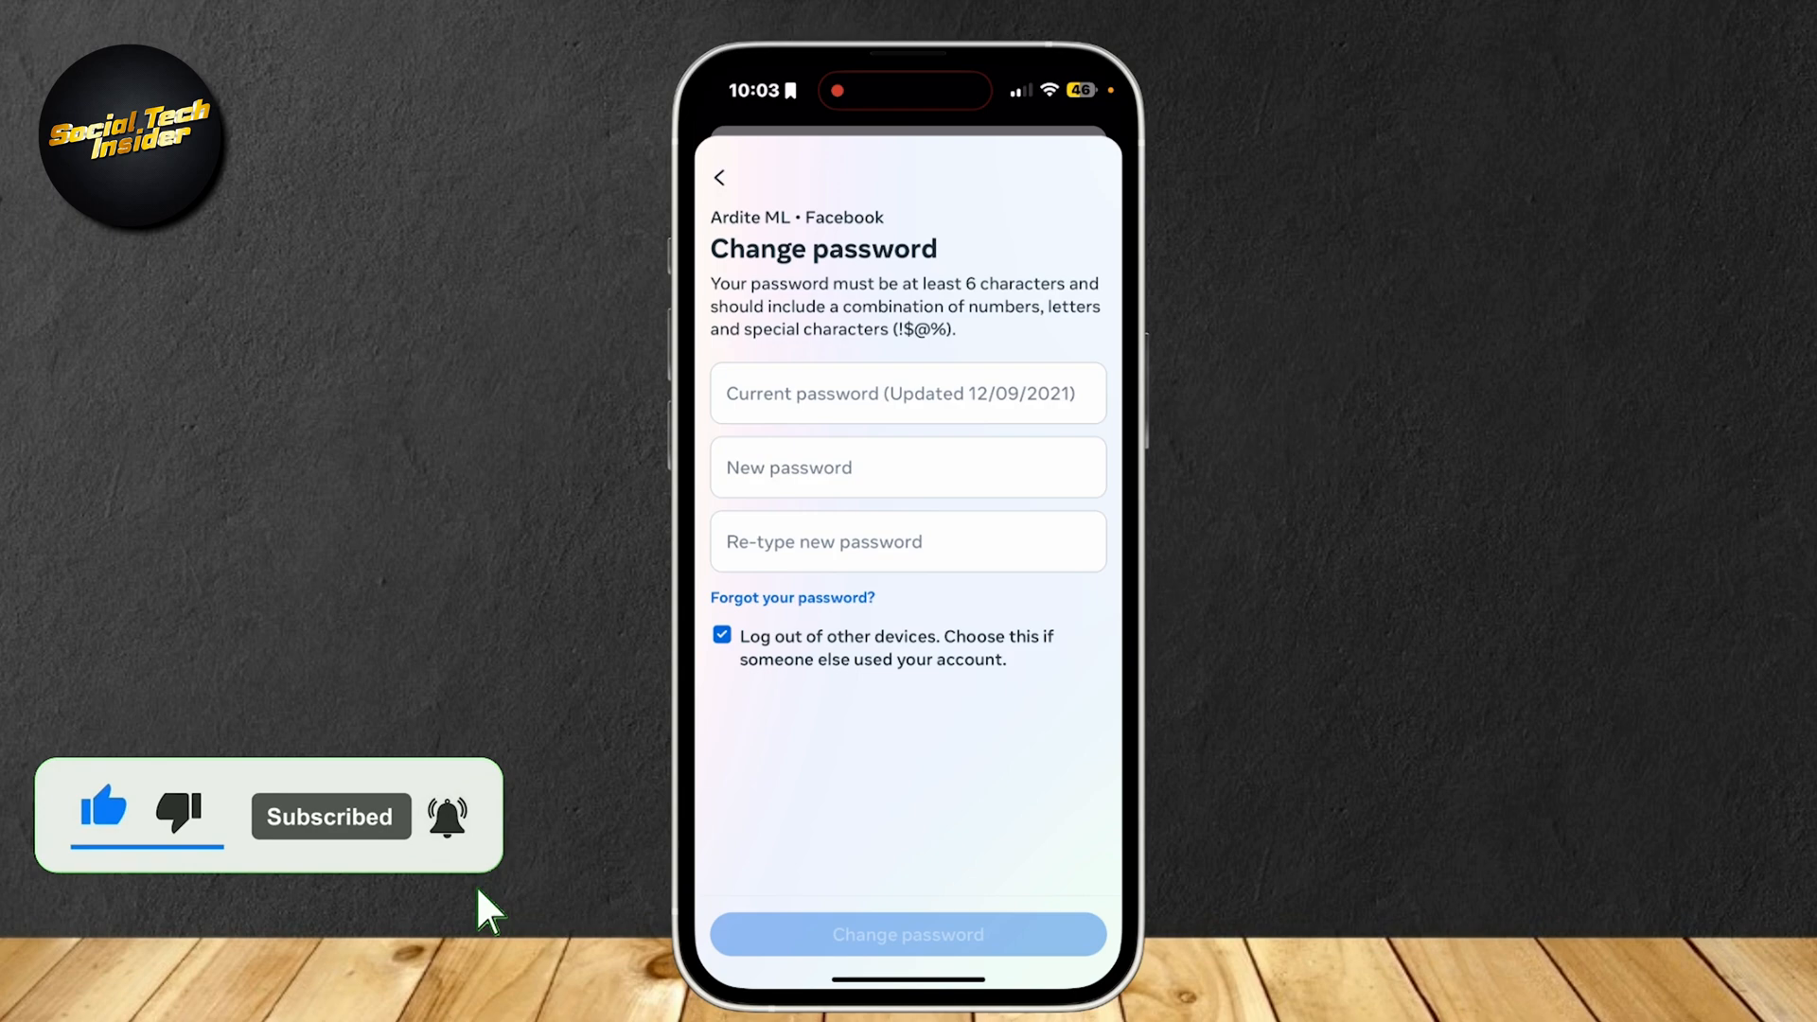
pyautogui.click(719, 177)
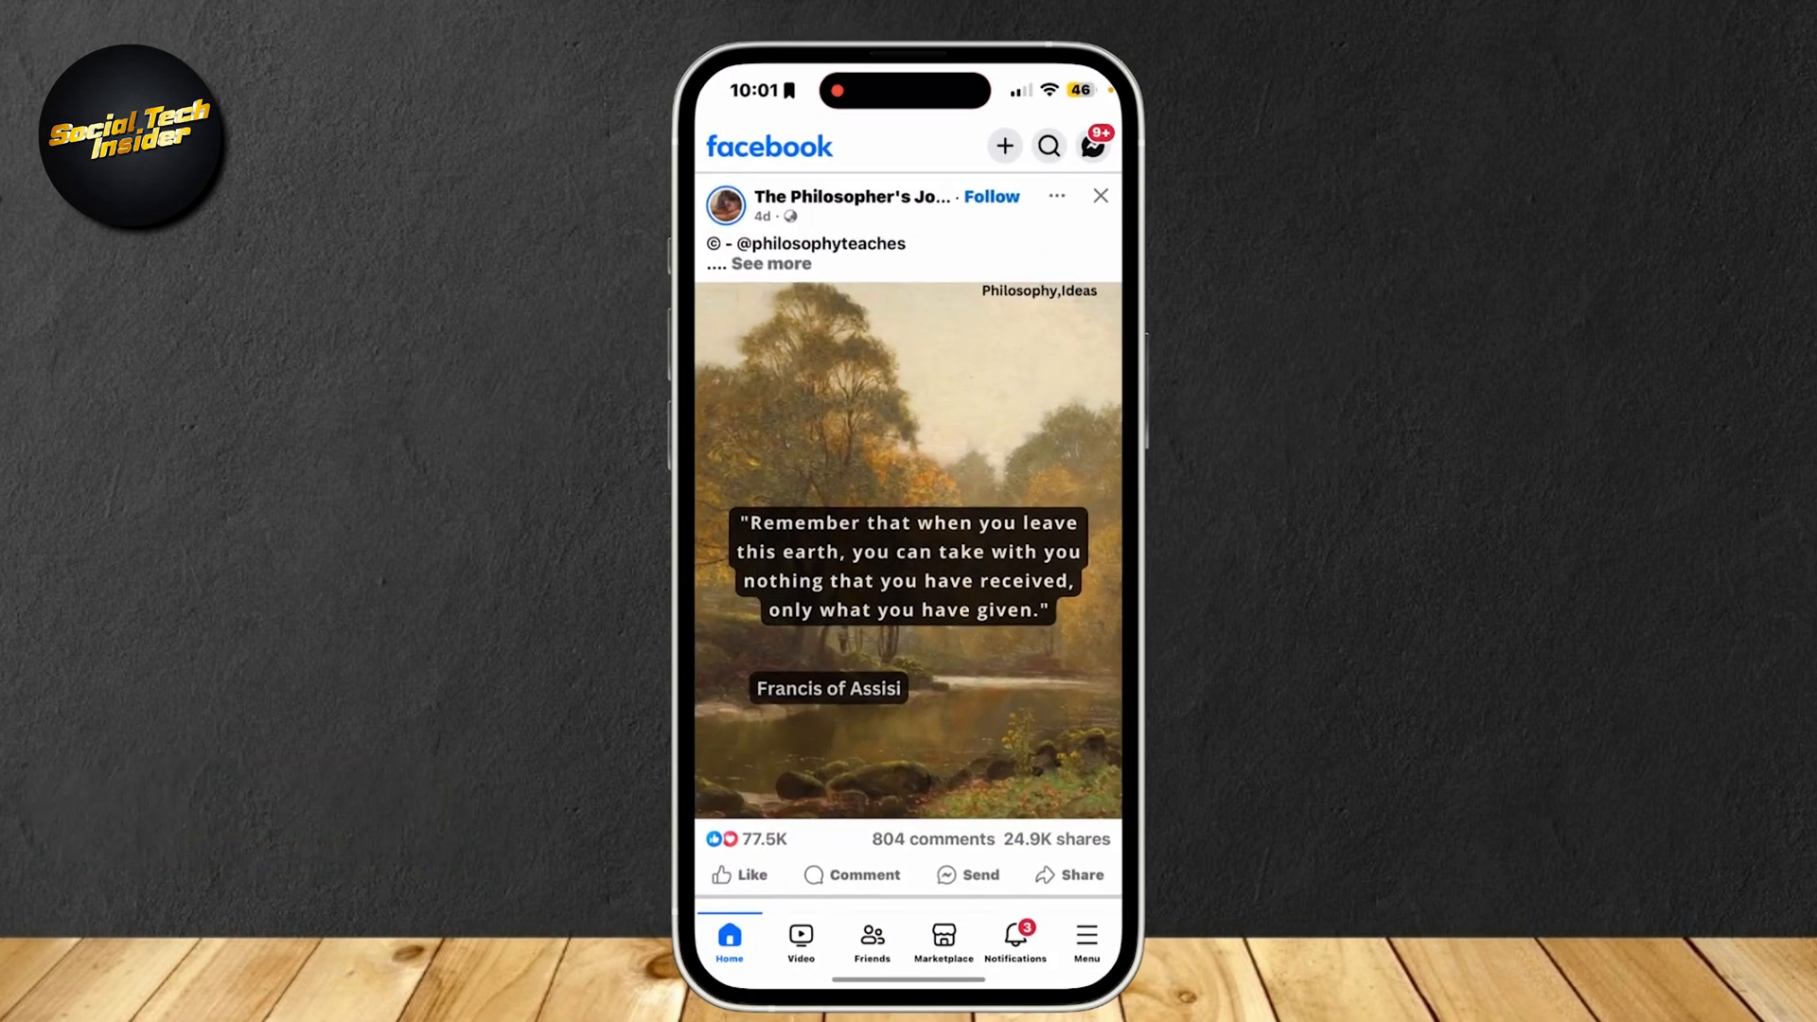
# - Reach Accounts Center via Menu > Settings & privacy > Settings > See more
pyautogui.click(1085, 939)
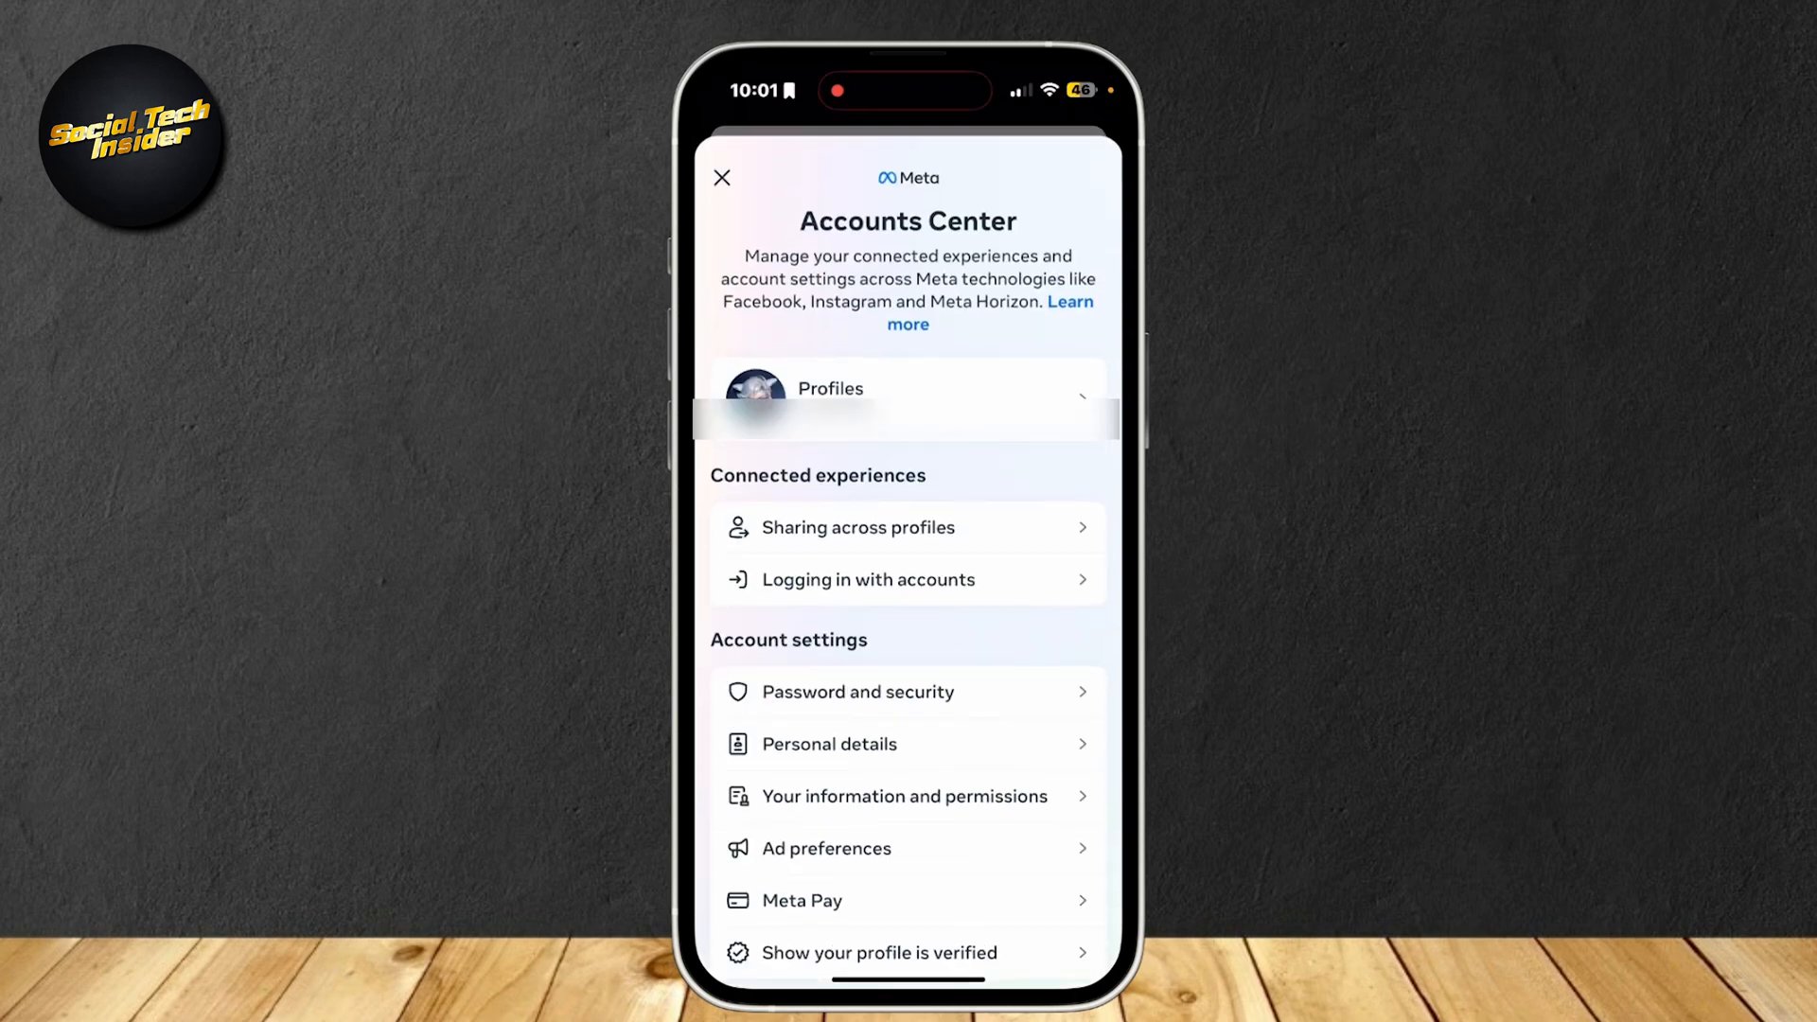
# - Go through Password and security to the empty Change password form
pyautogui.click(858, 692)
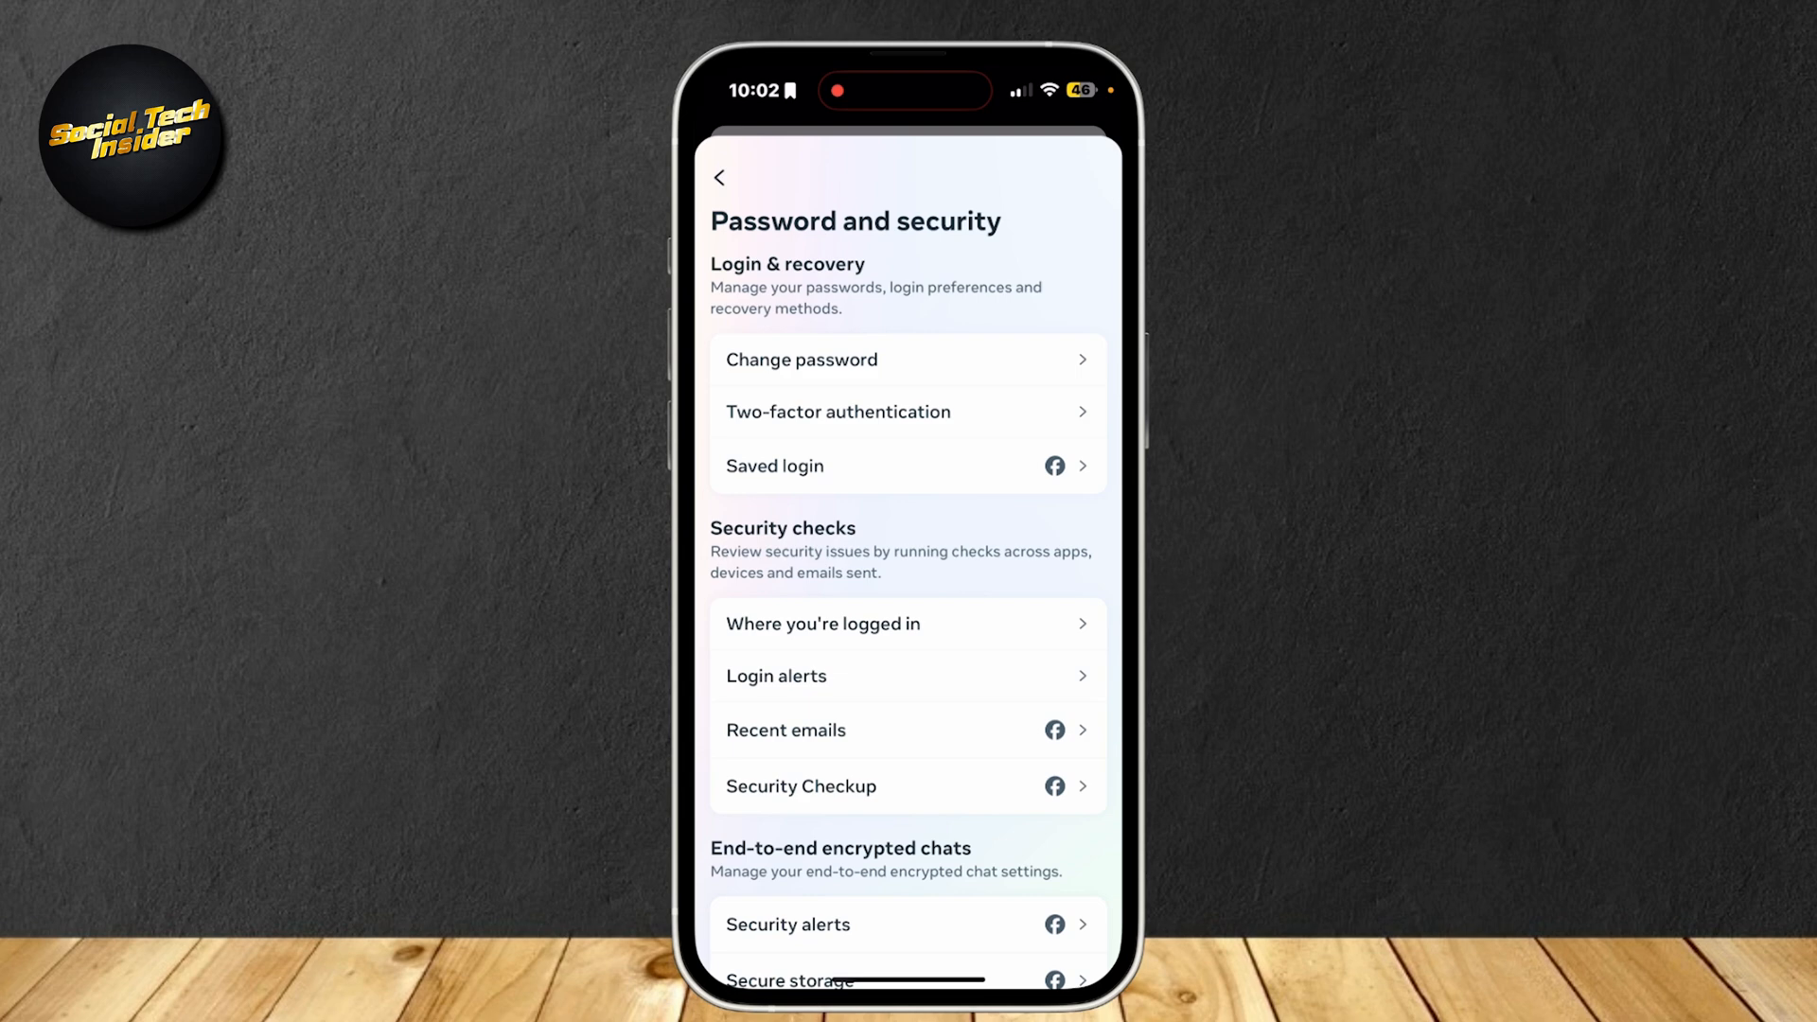
pyautogui.click(801, 359)
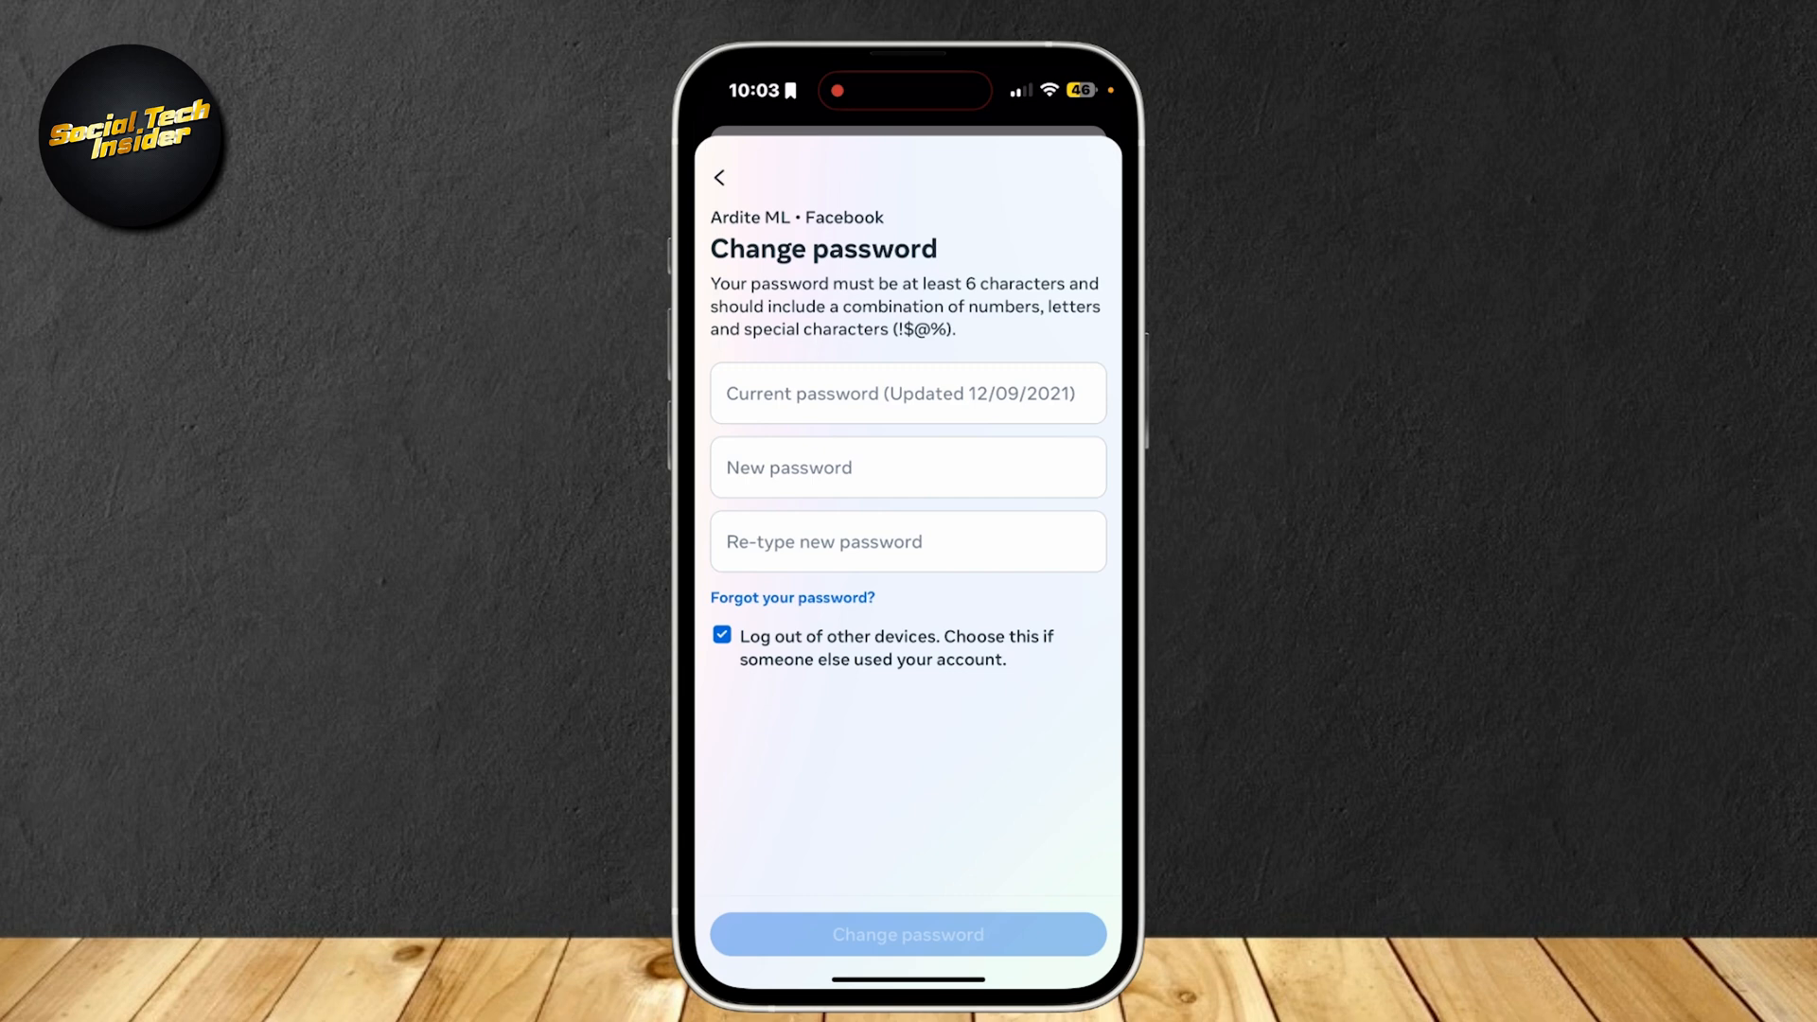
# - Back out of the unfilled Change password form to Accounts Center
pyautogui.click(720, 177)
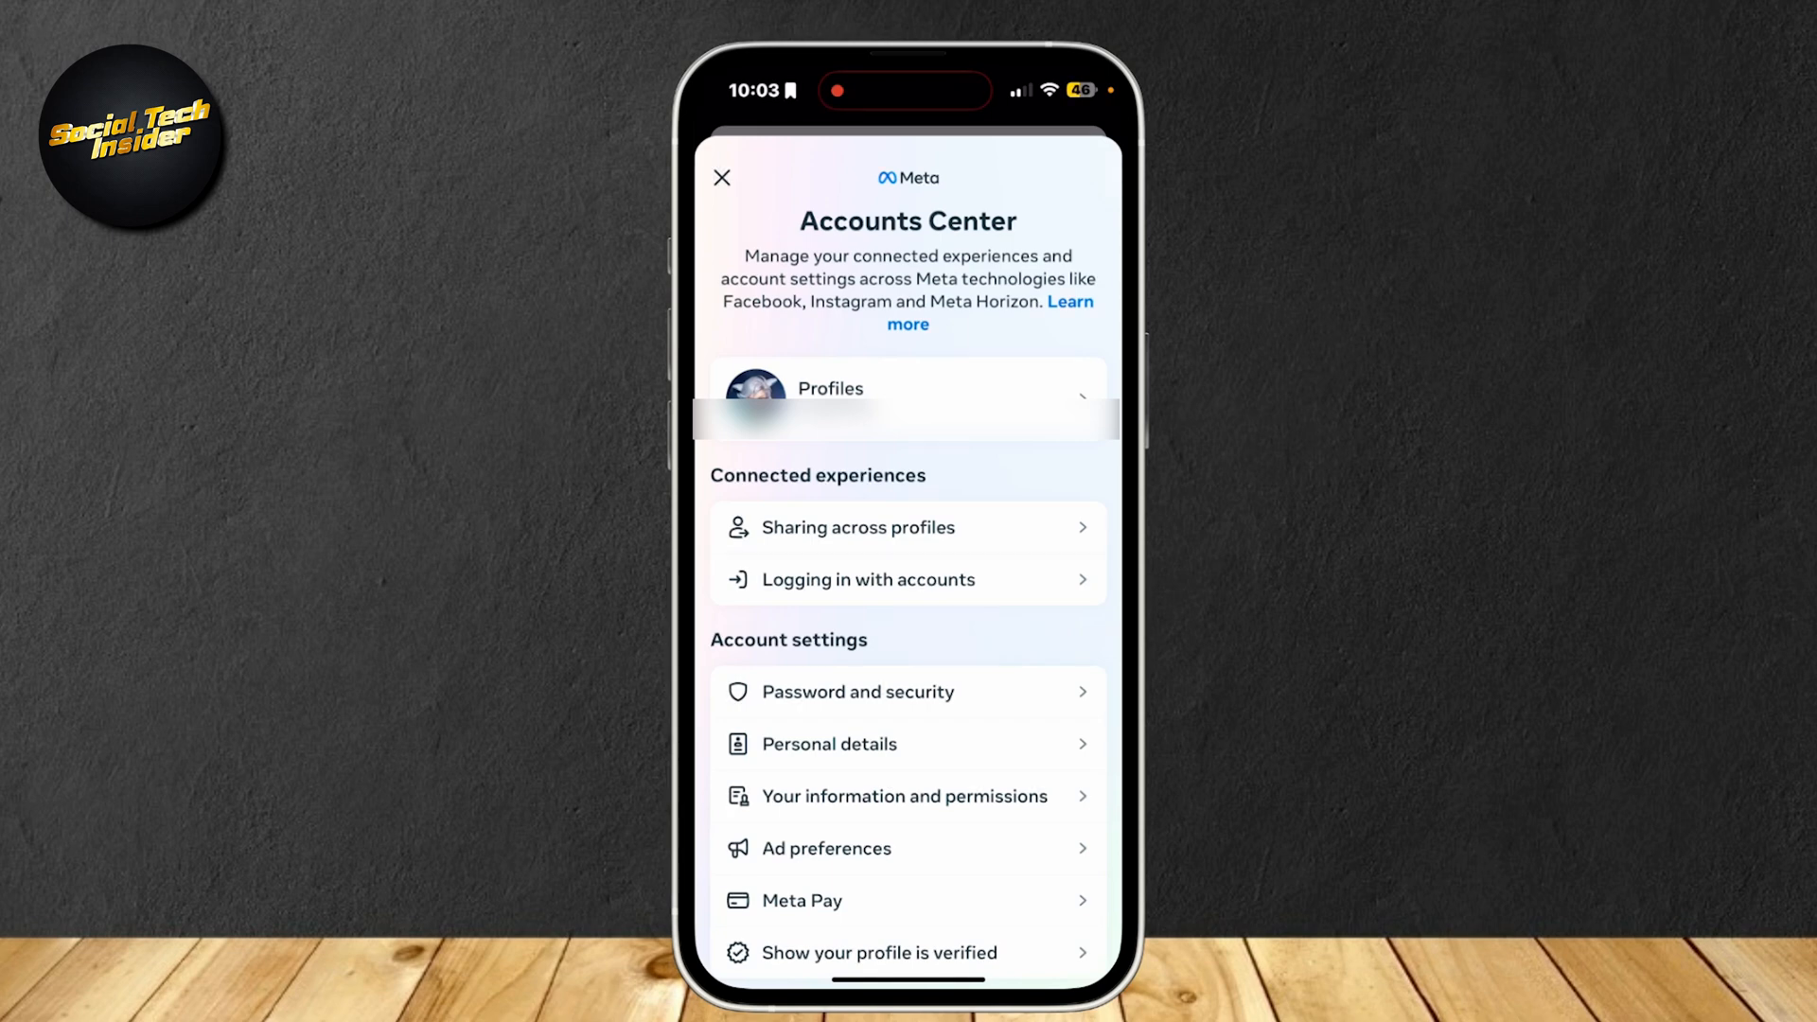
# - Go through Personal details to the Contact information page listing the account's contact entry
pyautogui.click(830, 744)
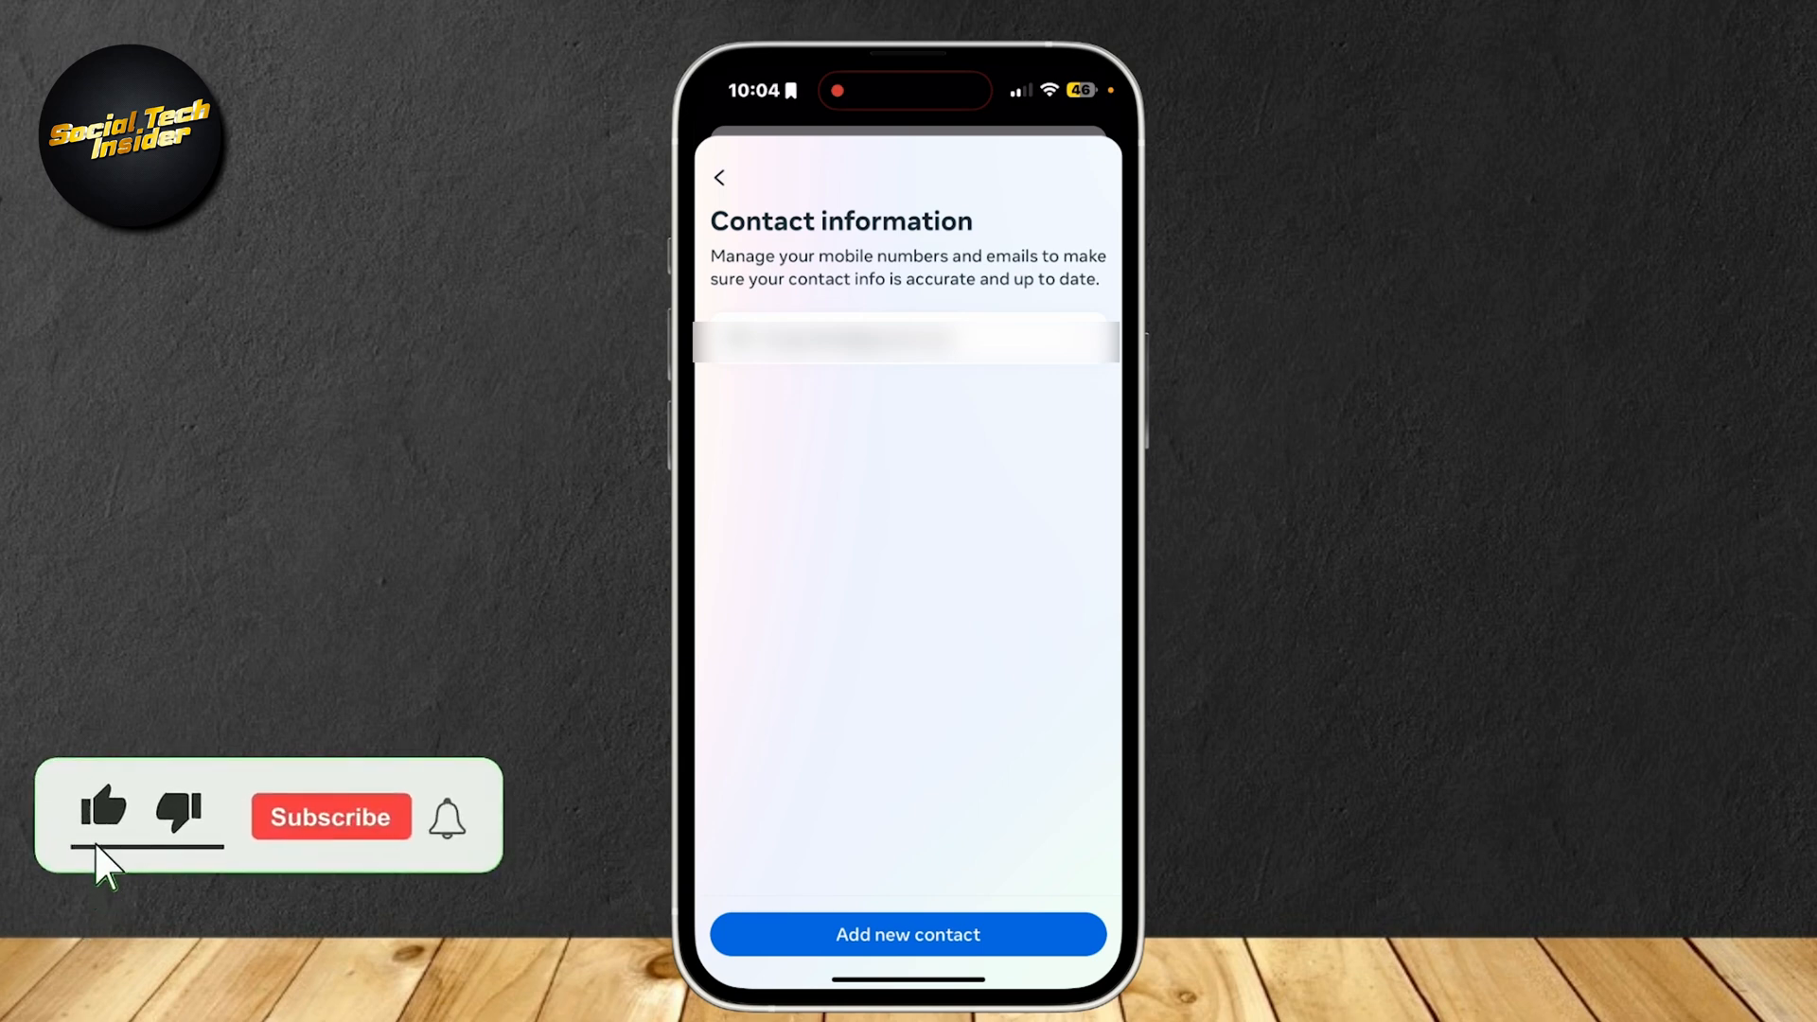
pyautogui.click(329, 817)
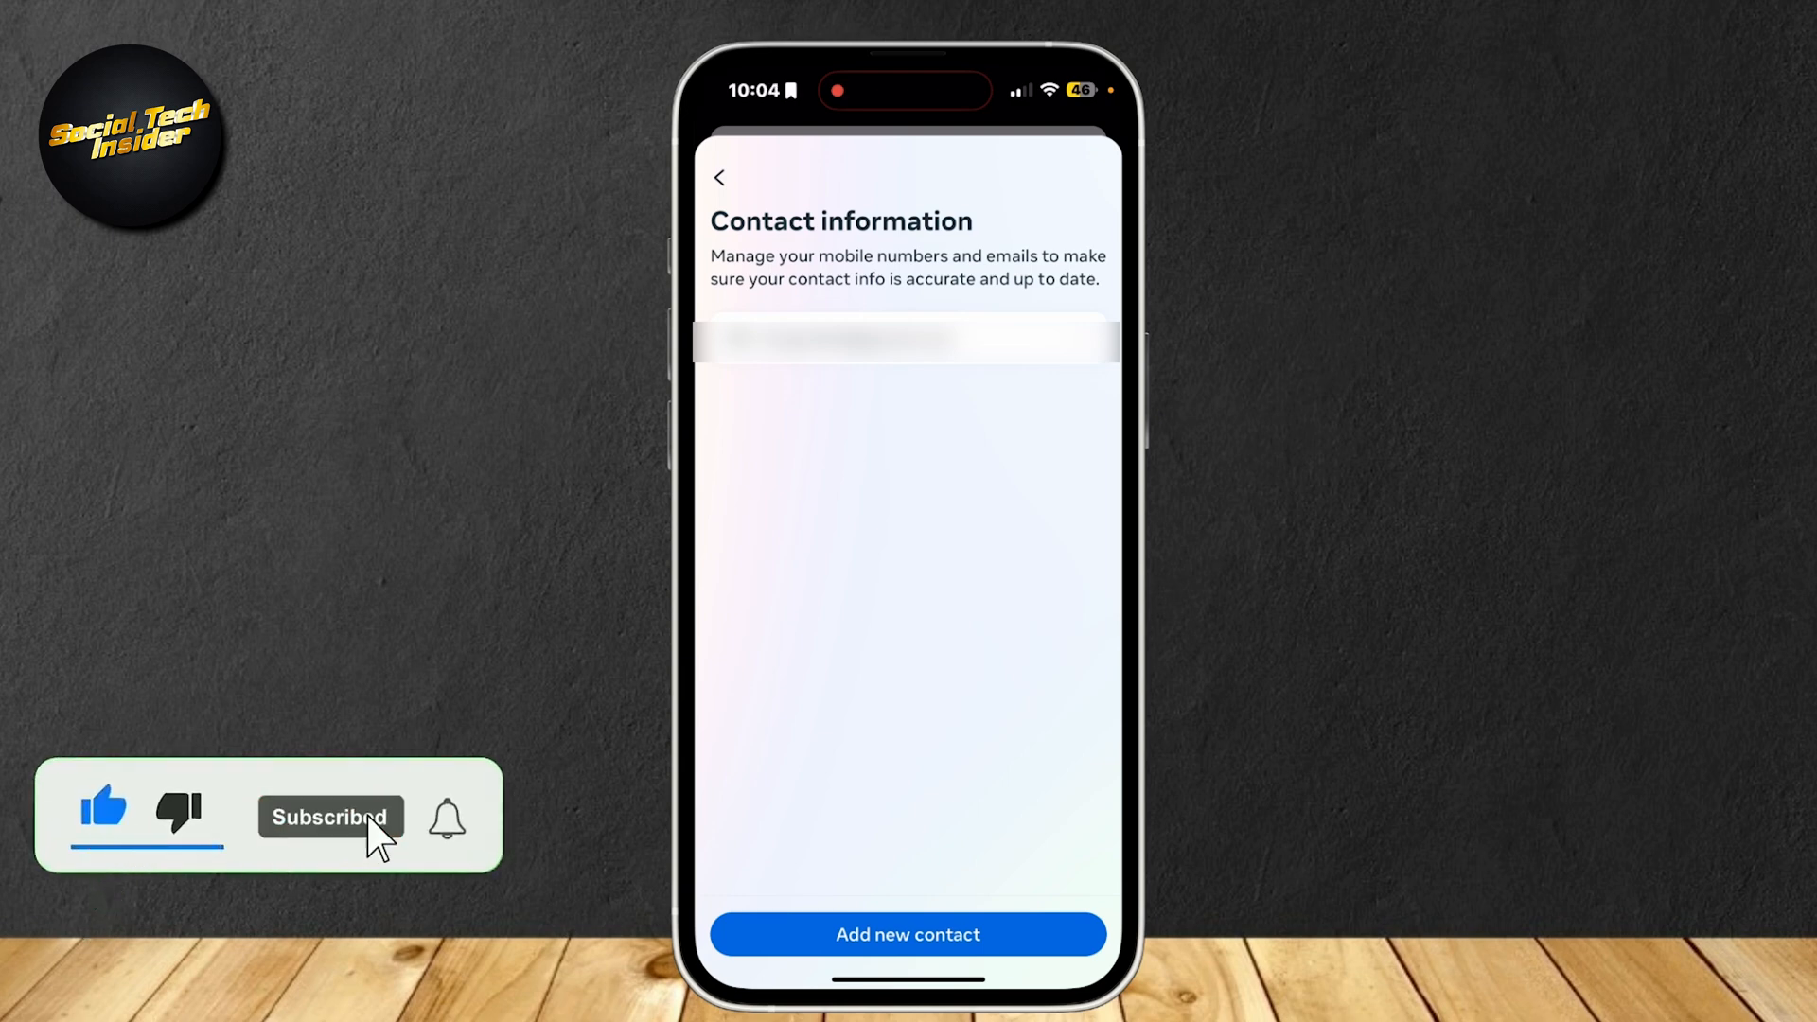